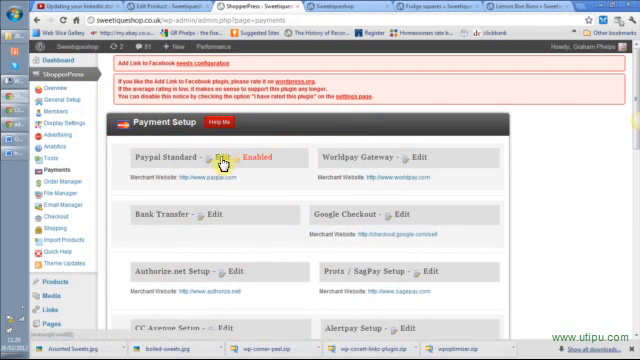
Step: Expand the PayPal Standard gateway and look through its payment settings
left_click(208, 156)
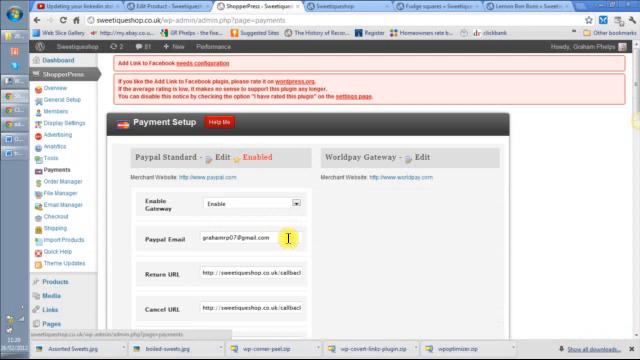
mouse_move(372, 224)
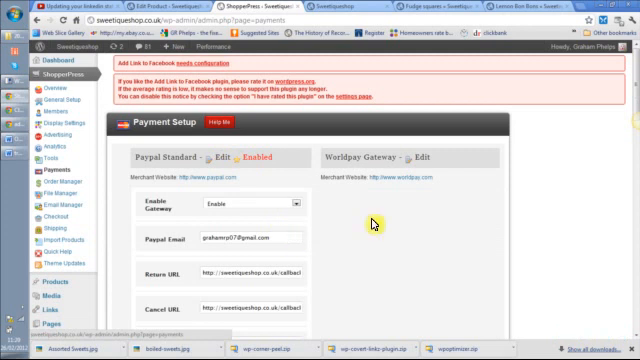
scroll("down", 3)
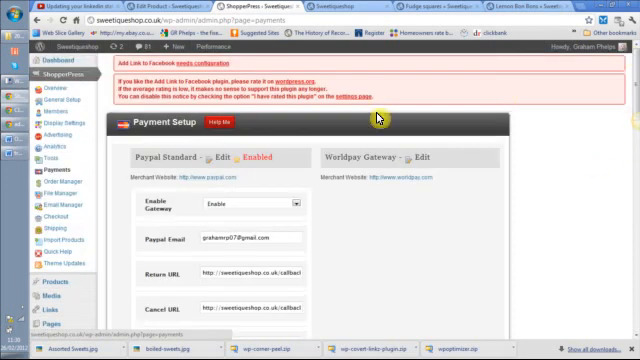
mouse_move(70, 172)
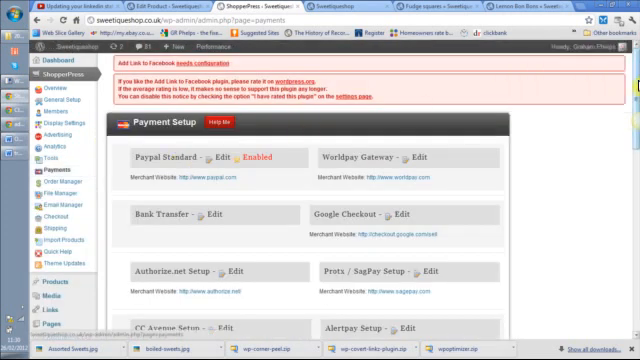
scroll("down", 3)
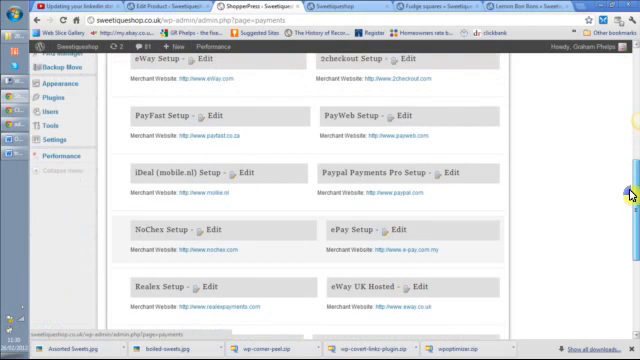
scroll("down", 3)
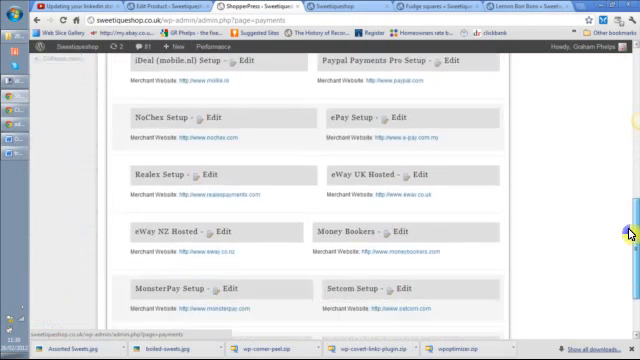
scroll("down", 3)
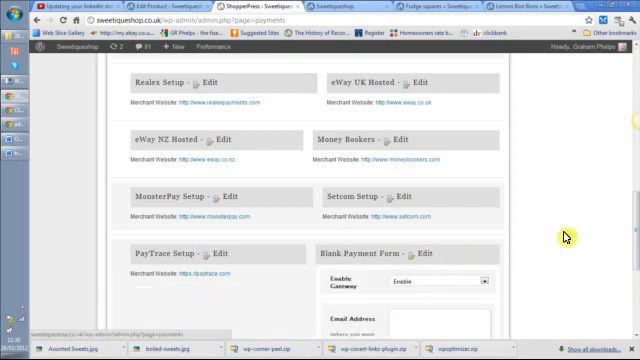
scroll("down", 3)
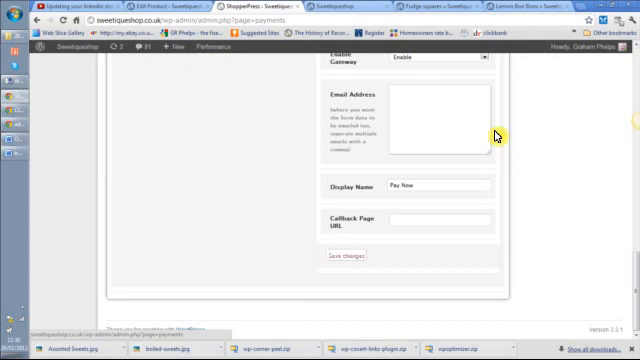
mouse_move(556, 200)
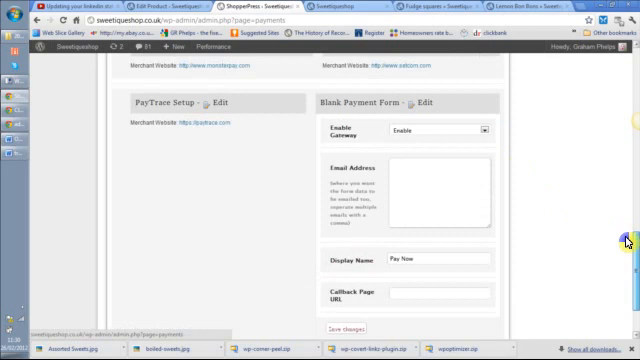
scroll("up", 3)
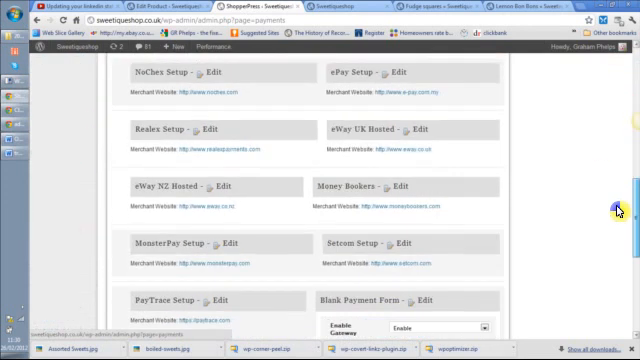
scroll("down", 3)
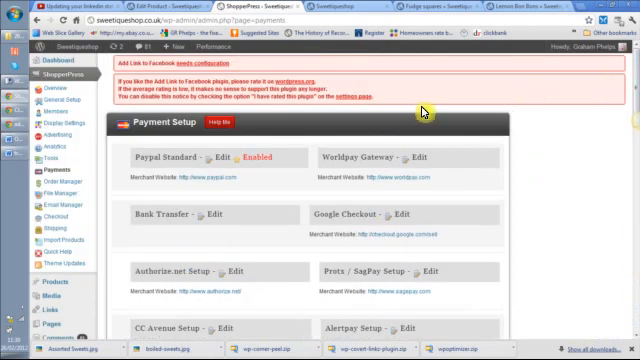
mouse_move(458, 104)
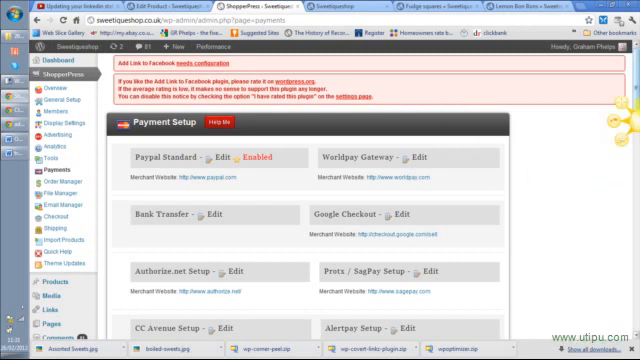
Step: Scroll down through the remaining payment gateways on the Payment Setup page
scroll("down", 3)
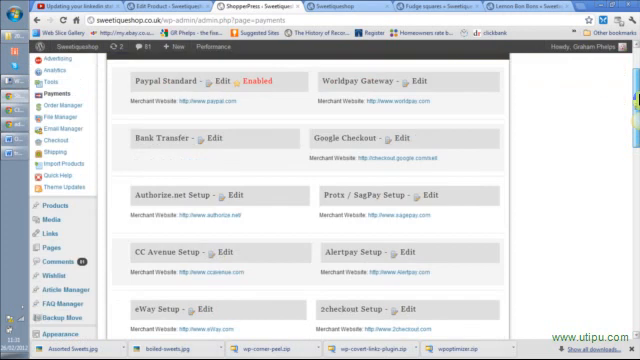
scroll("down", 3)
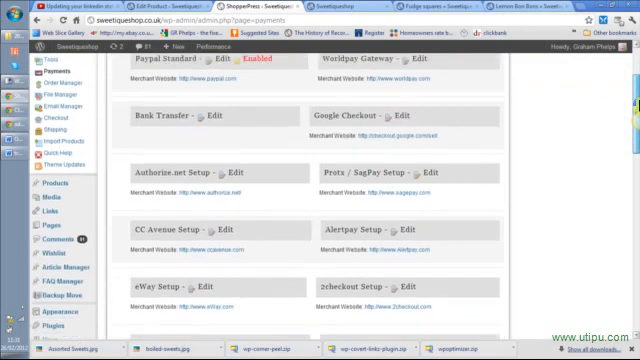
scroll("down", 3)
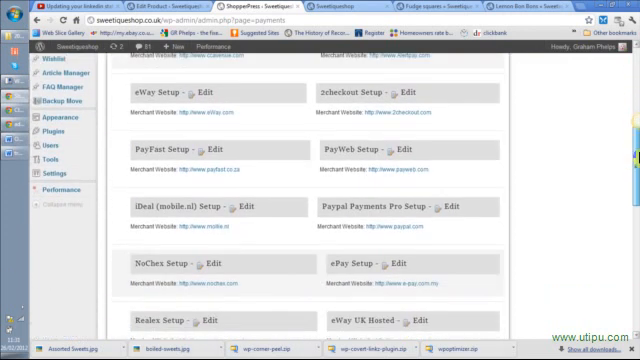
scroll("down", 3)
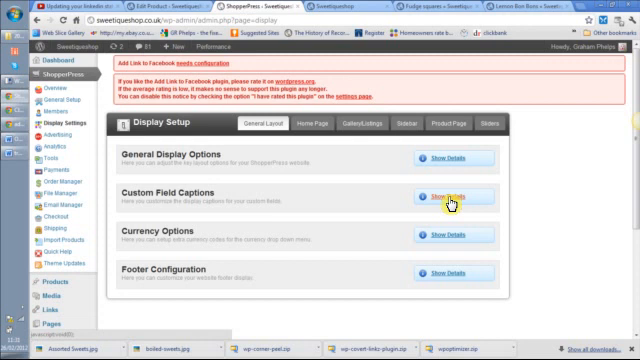
mouse_move(436, 210)
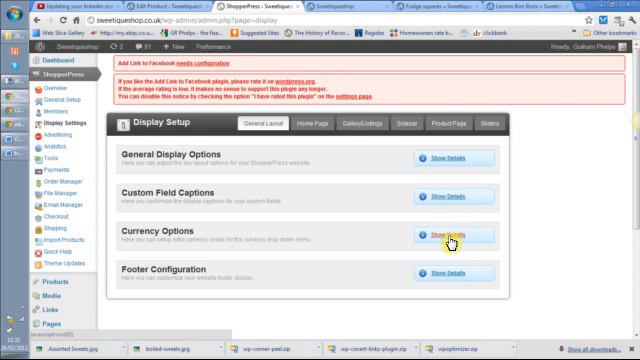
Step: Expand and review the Currency Options and Footer Configuration display settings
left_click(440, 236)
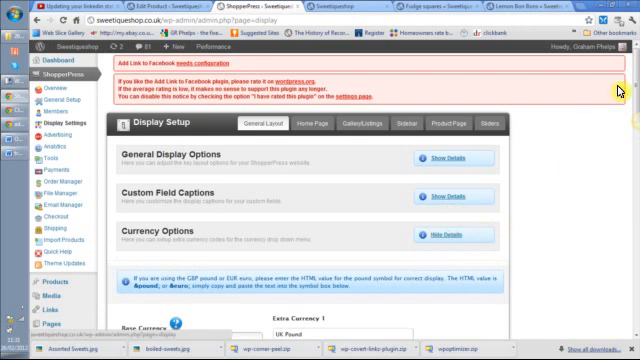
scroll("down", 3)
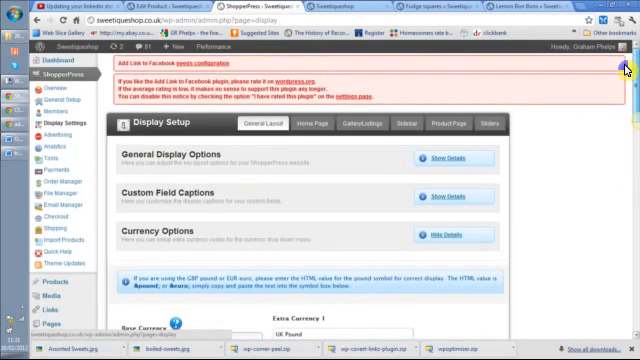
scroll("down", 3)
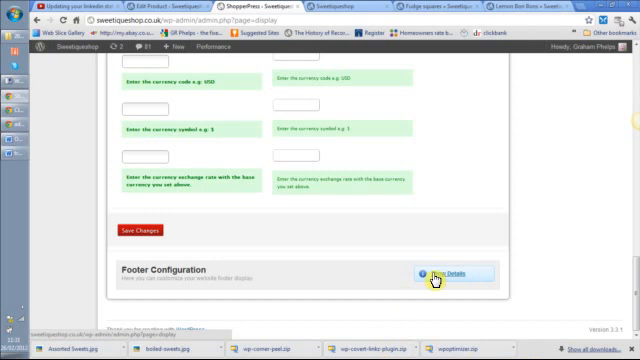
left_click(448, 274)
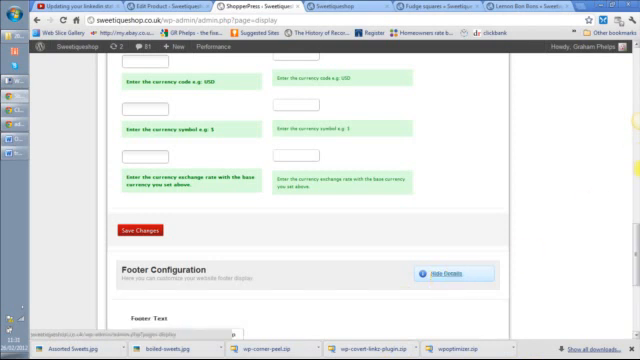
scroll("down", 3)
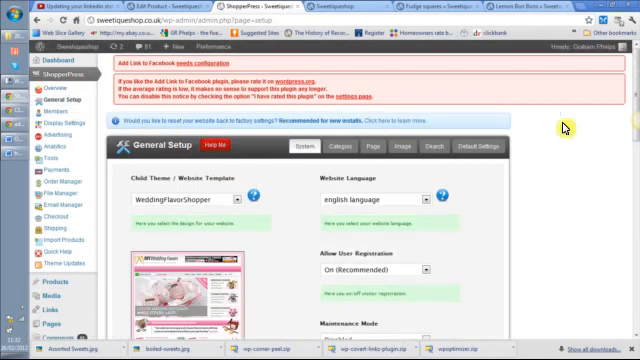
Step: Scroll down the General Setup page past child theme, footer credits and quantity settings
scroll("down", 3)
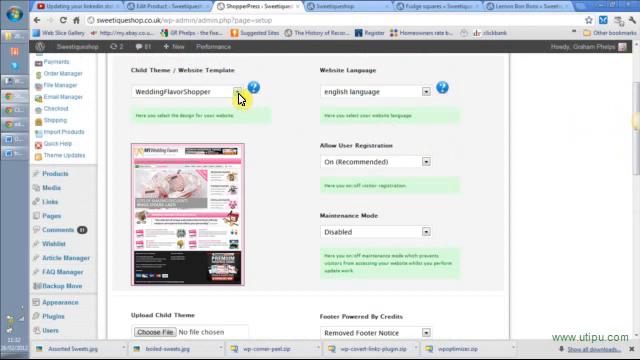
mouse_move(280, 180)
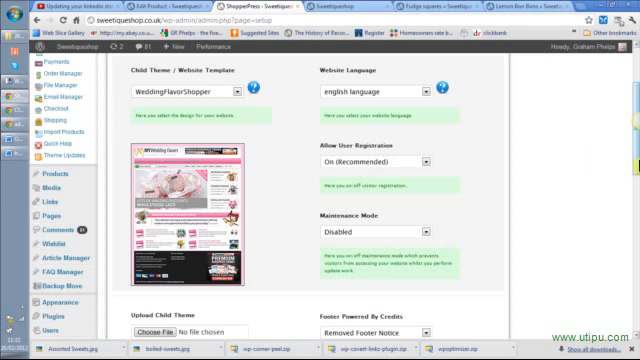
scroll("down", 3)
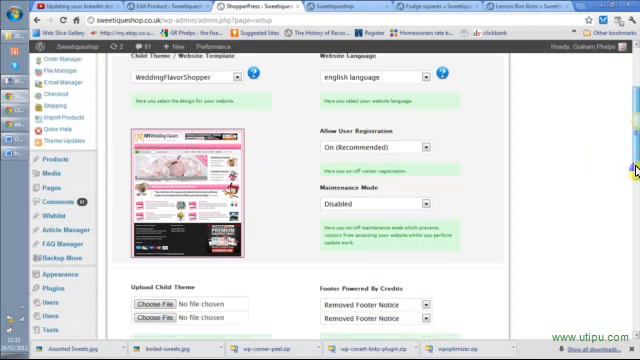
scroll("down", 3)
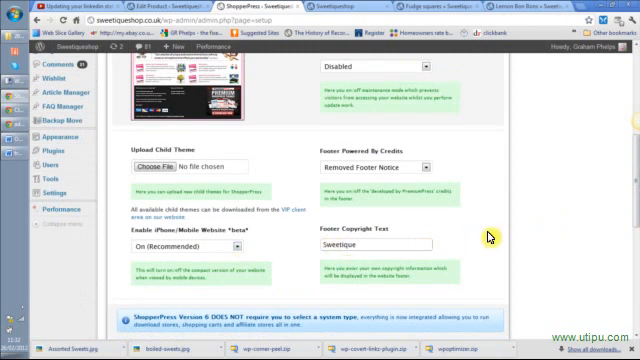
scroll("down", 3)
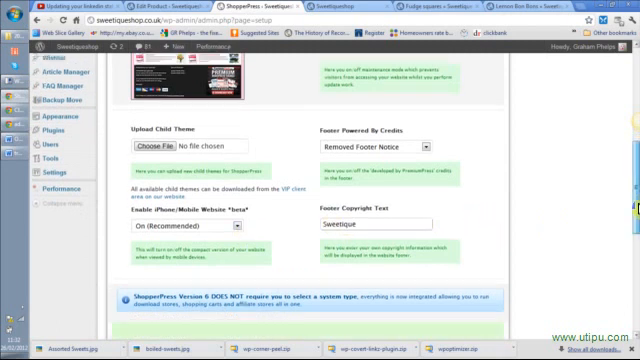
scroll("down", 3)
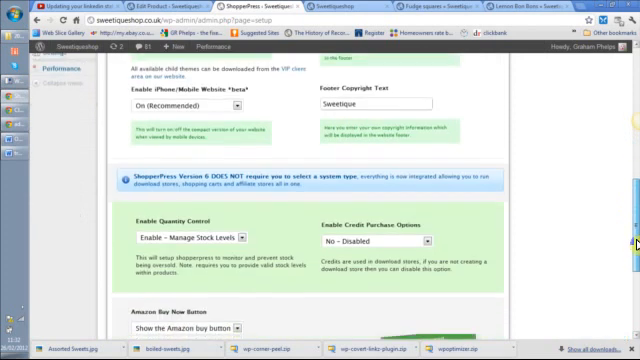
scroll("down", 3)
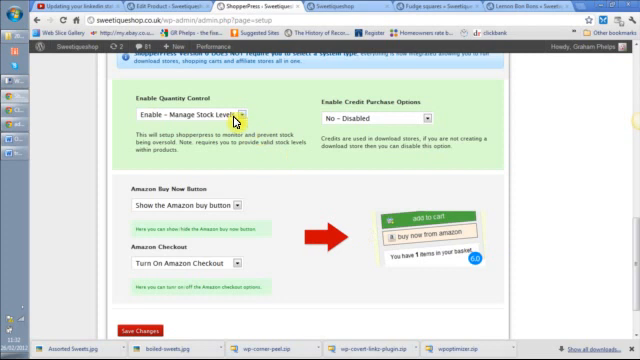
mouse_move(236, 186)
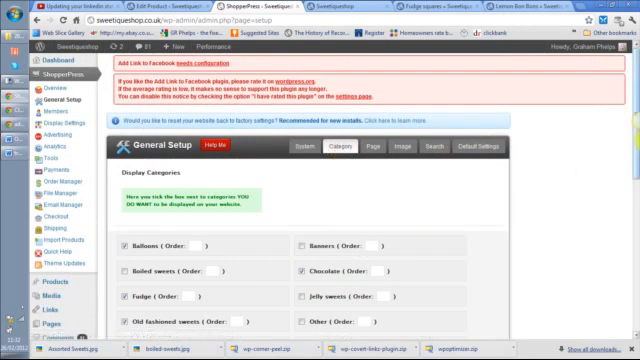
Step: Tick the Balloons category for display on the Categories tab
scroll("down", 3)
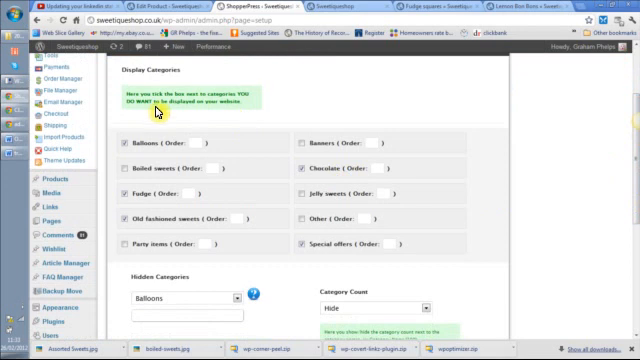
left_click(128, 144)
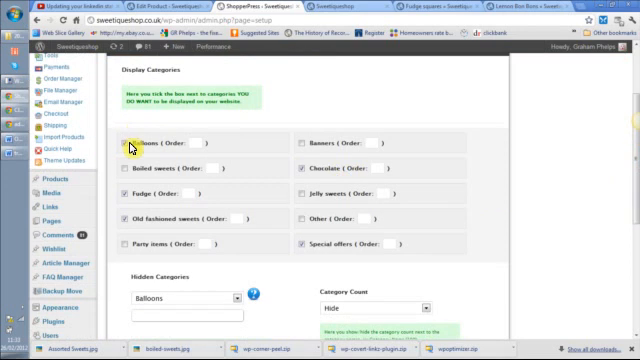
left_click(128, 140)
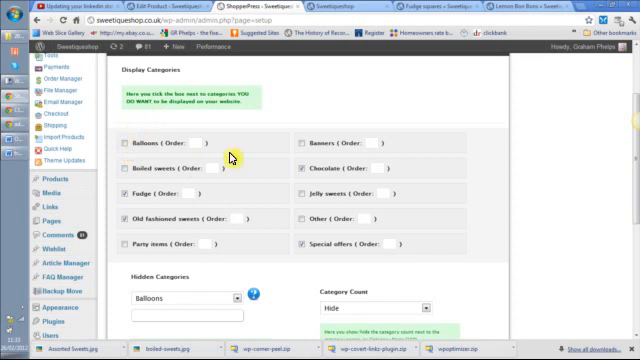
scroll("down", 3)
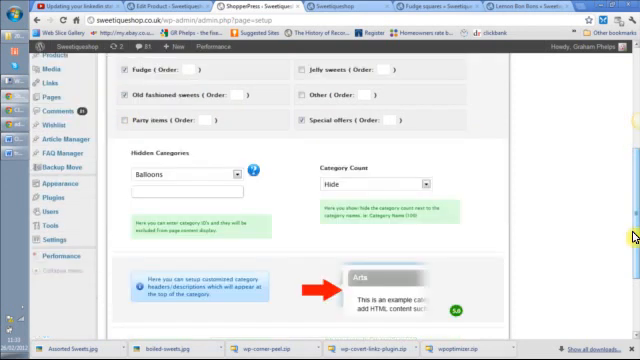
scroll("down", 3)
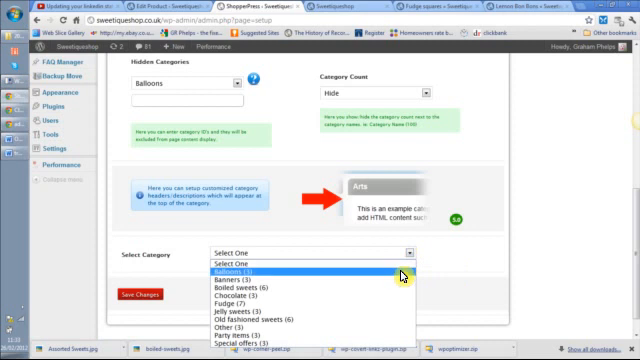
Step: Choose Balloons (1) in the Select Category dropdown as the category to configure
left_click(280, 270)
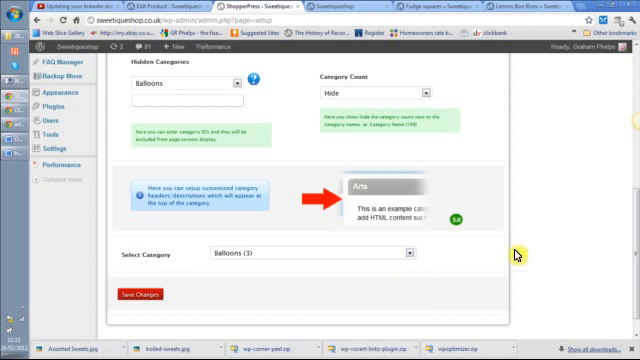
scroll("down", 3)
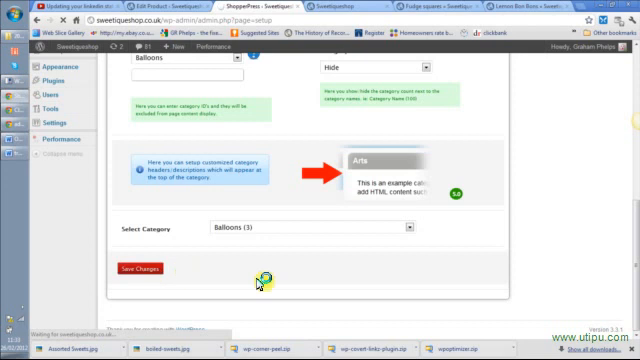
mouse_move(420, 288)
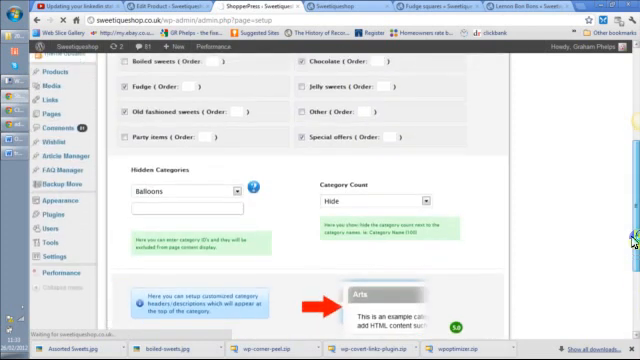
scroll("down", 3)
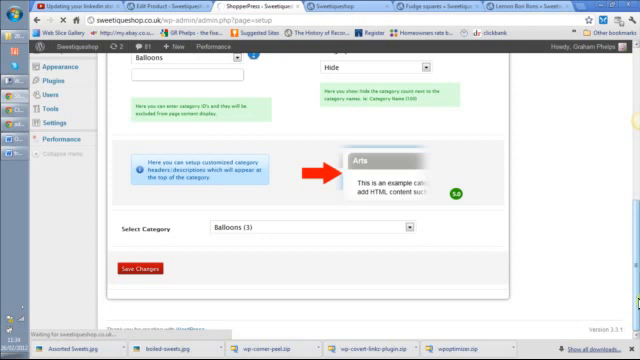
mouse_move(404, 22)
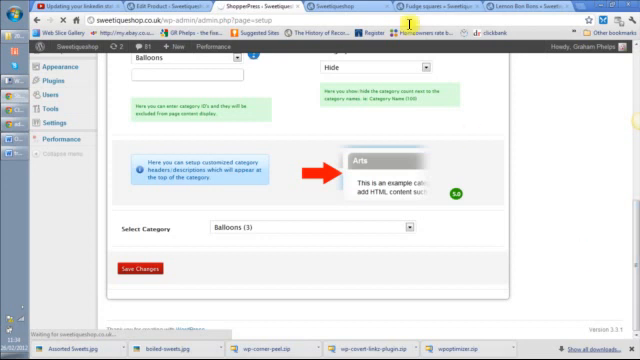
mouse_move(370, 12)
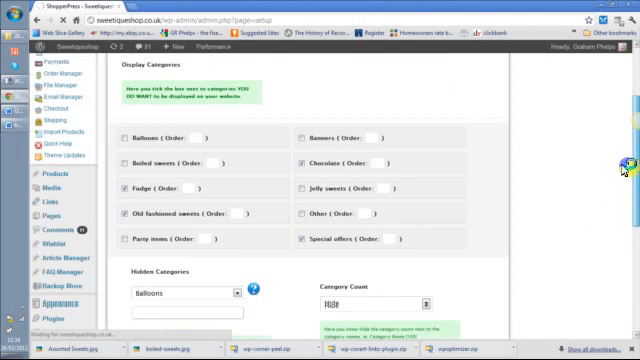
Step: Review the Page and Image settings tabs for displayed pages and logo storage
scroll("down", 3)
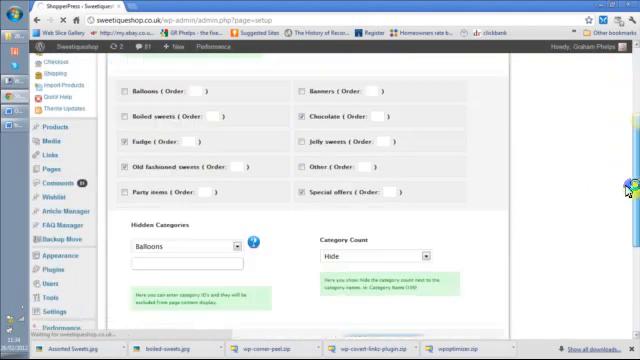
scroll("down", 3)
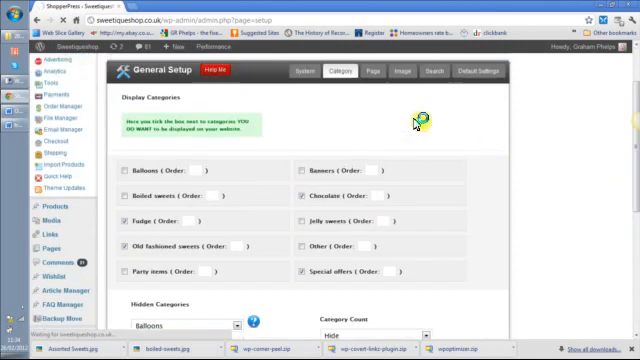
left_click(372, 72)
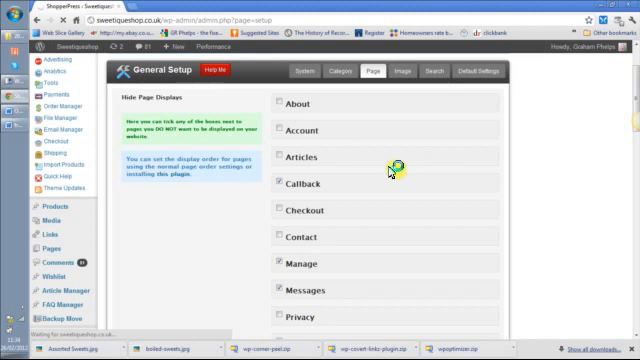
mouse_move(280, 184)
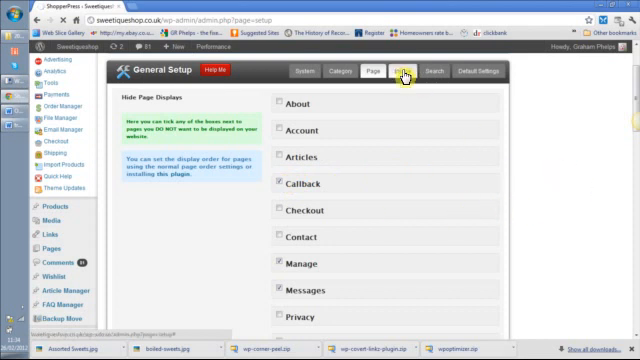
left_click(400, 72)
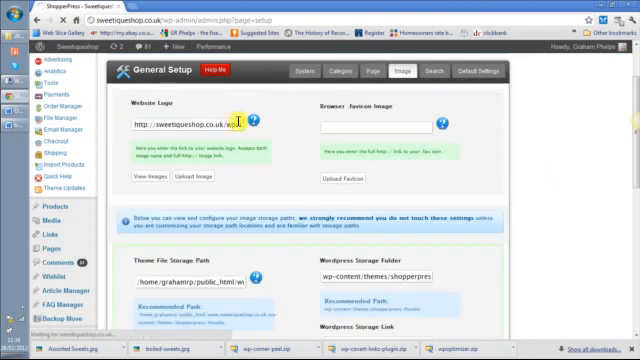
mouse_move(580, 124)
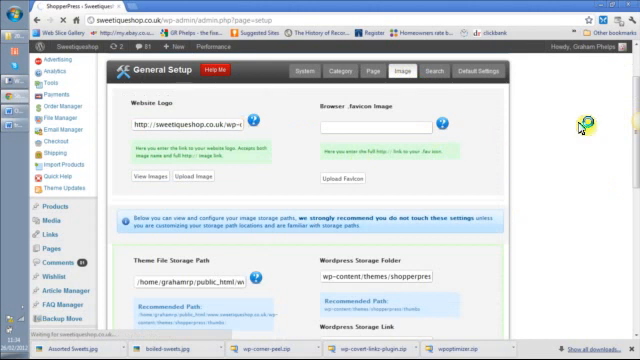
scroll("down", 3)
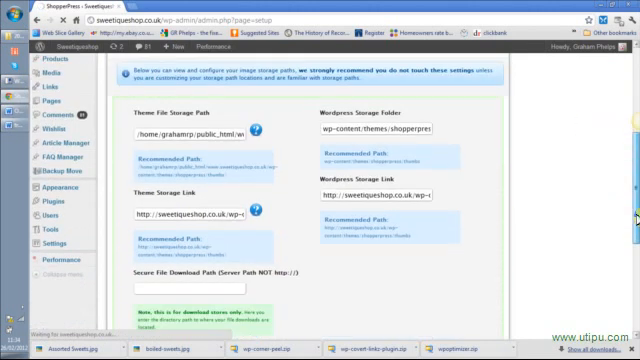
scroll("down", 3)
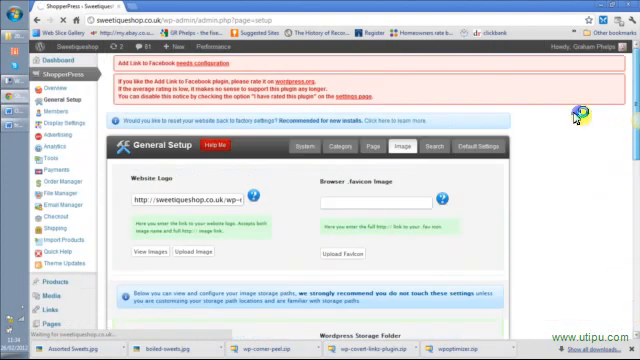
Step: Review the Default Settings tab for default store listing options
left_click(426, 146)
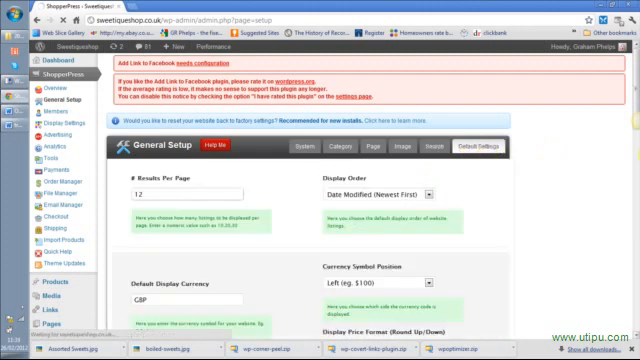
scroll("down", 3)
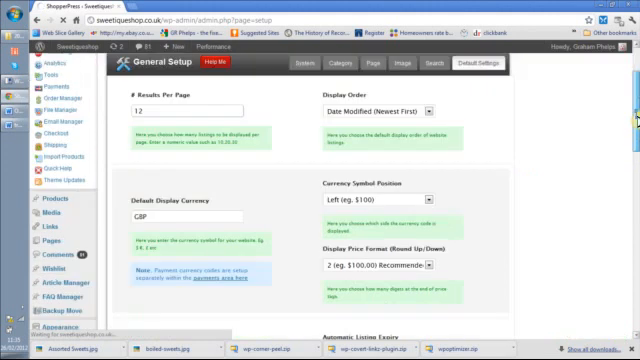
scroll("down", 3)
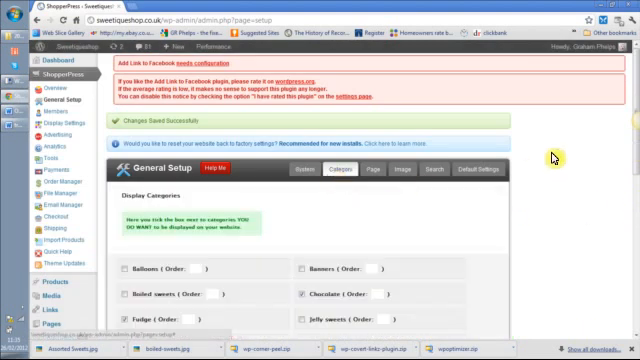
Step: Enter the Balloons description: party and special event balloons from £2.99, also balloon gassing service
scroll("down", 3)
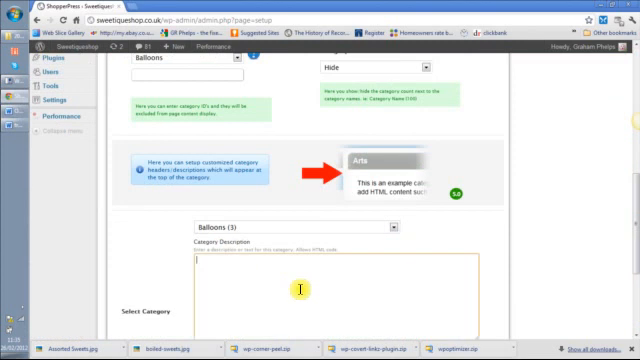
type("A full range of")
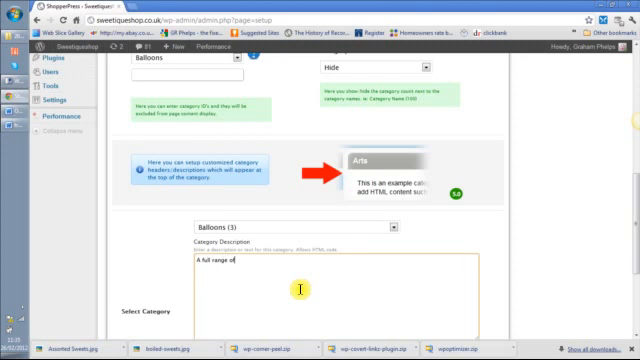
type("party and se")
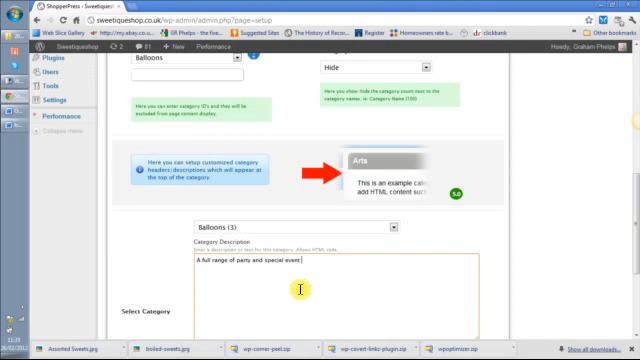
type("balls")
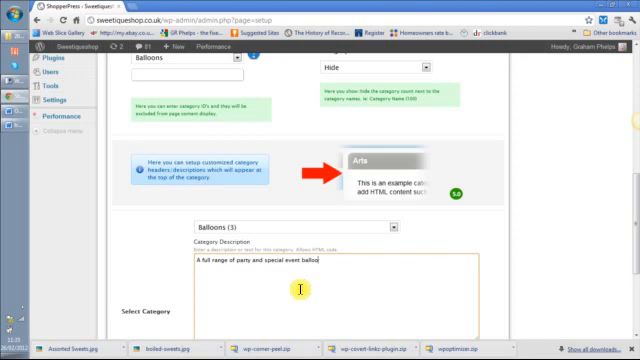
type("ns")
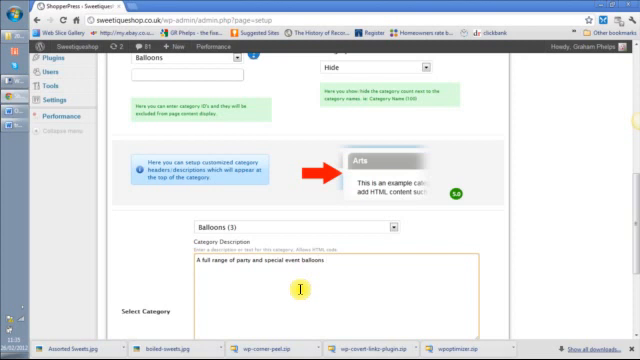
type("from")
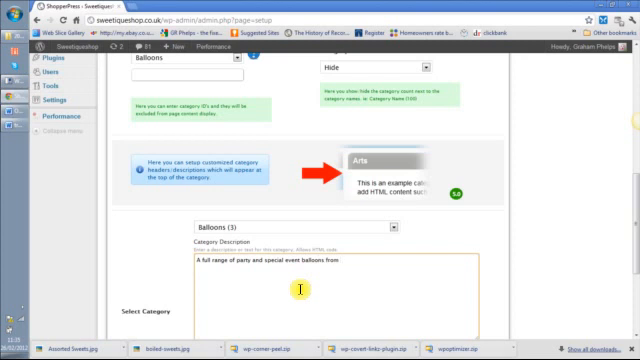
type("EZ")
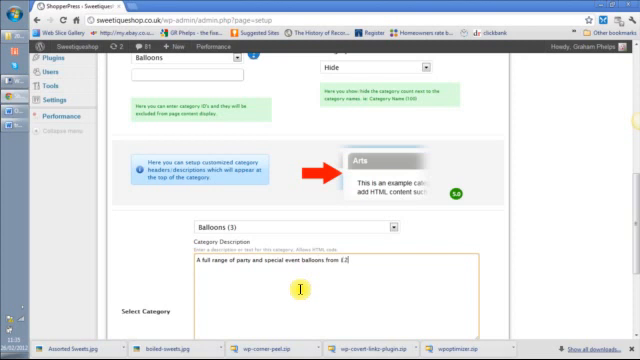
type("£2.99")
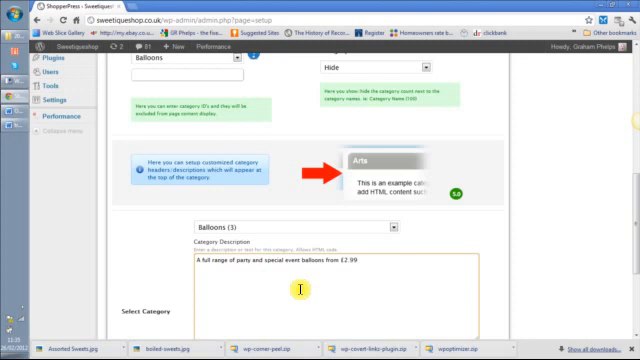
type("Also helium")
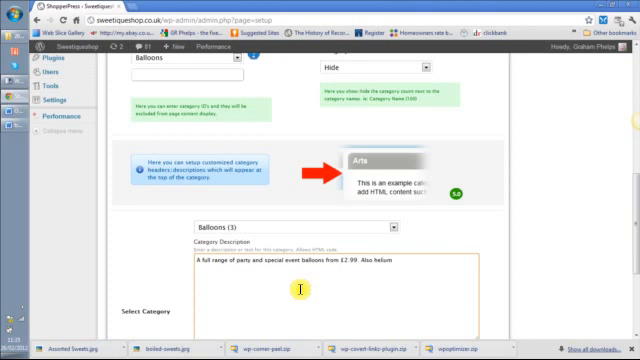
type("party")
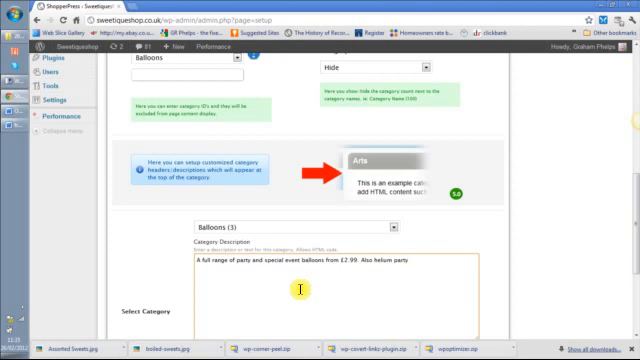
type("service.")
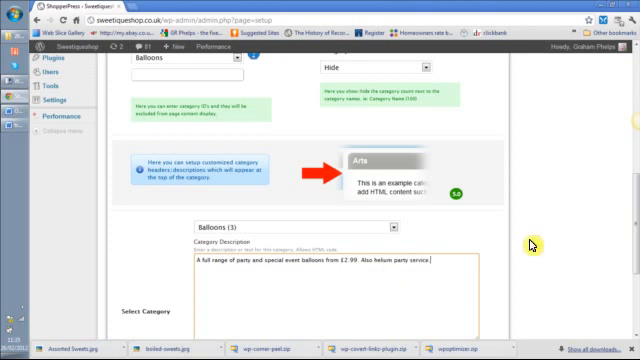
scroll("down", 3)
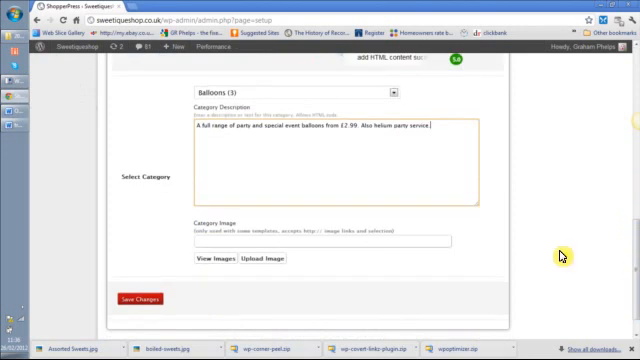
mouse_move(224, 280)
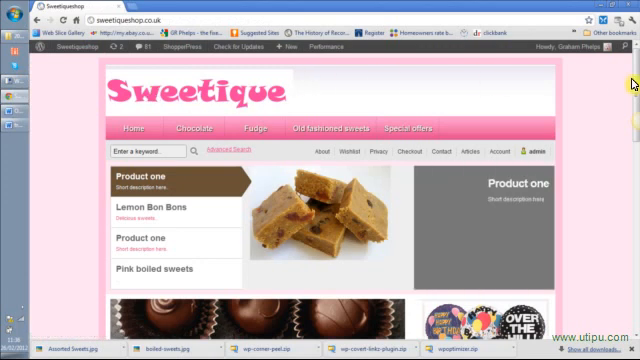
Step: Browse the storefront Balloons page, then open Product one in the admin editor
scroll("down", 3)
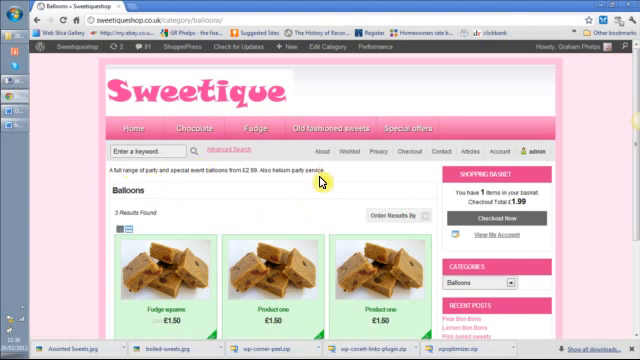
mouse_move(612, 150)
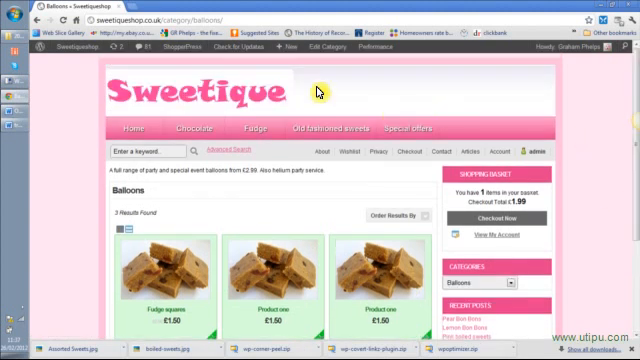
left_click(60, 36)
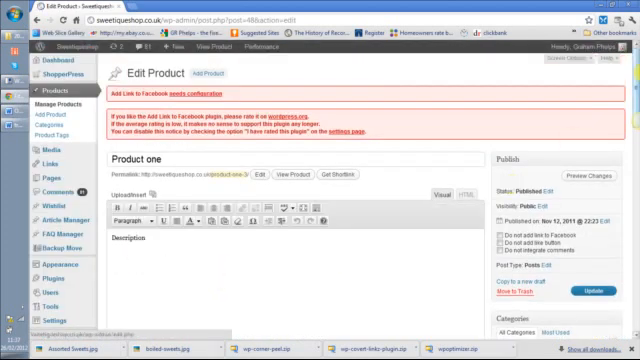
Step: Filter the admin Products list to the Balloons category from the Edit Product page
scroll("down", 3)
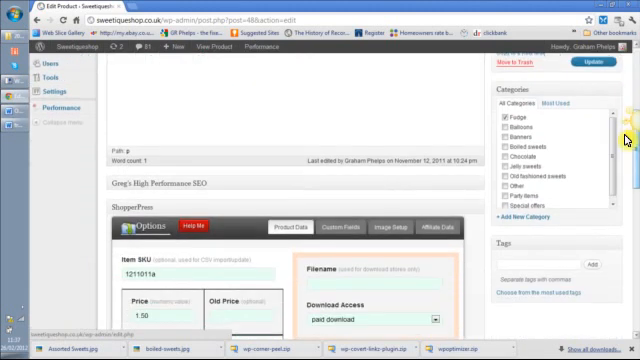
left_click(504, 116)
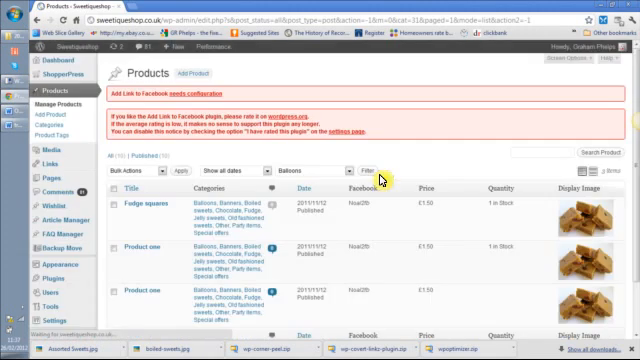
Step: Glance at the Bulk Actions menu, then open Fudge squares for editing
scroll("down", 3)
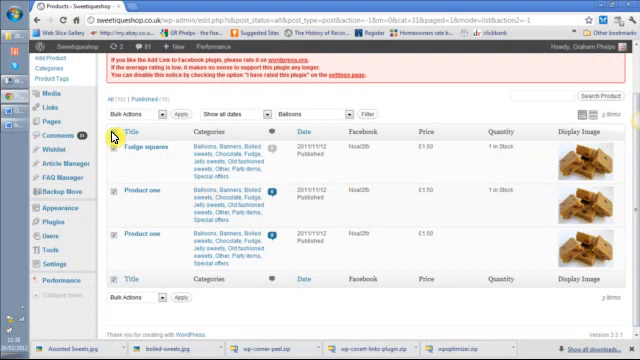
left_click(136, 112)
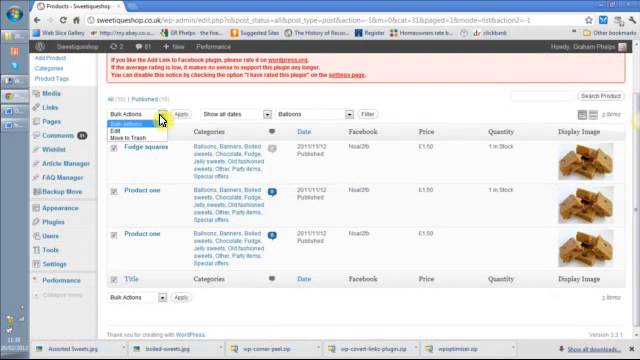
left_click(136, 112)
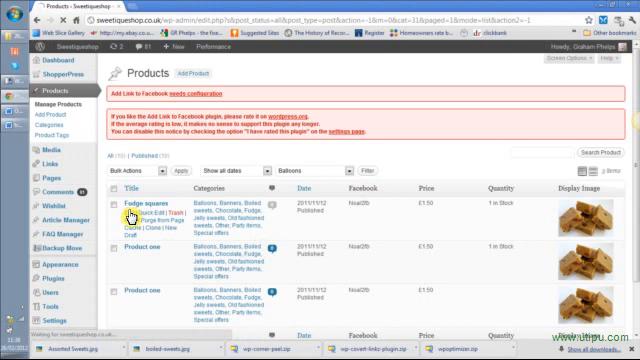
left_click(132, 206)
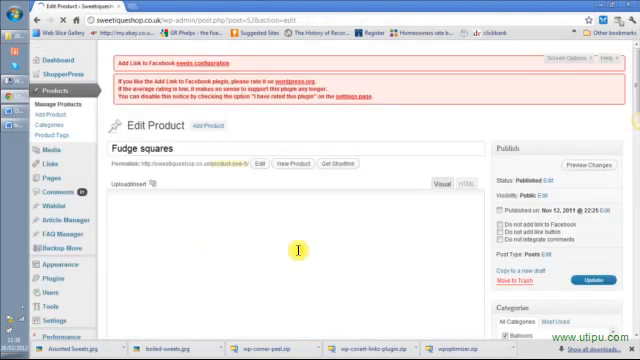
Step: Update the Fudge squares product and return to the ShopperPress General Setup
scroll("down", 3)
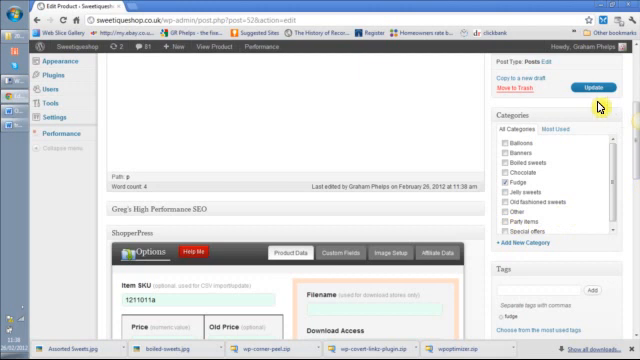
left_click(592, 88)
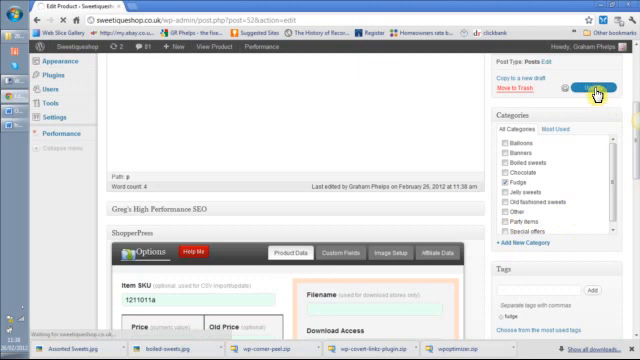
left_click(588, 88)
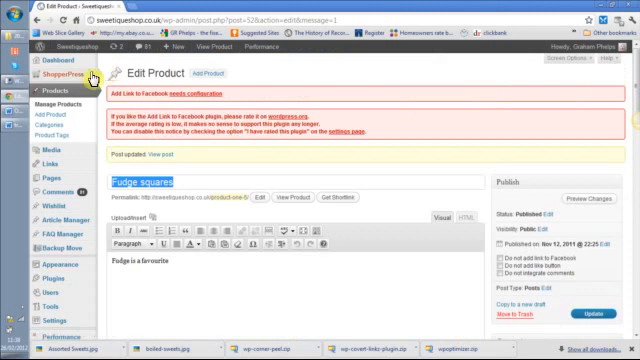
left_click(52, 74)
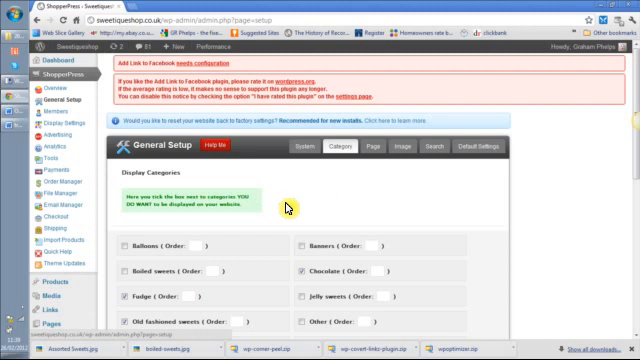
mouse_move(222, 236)
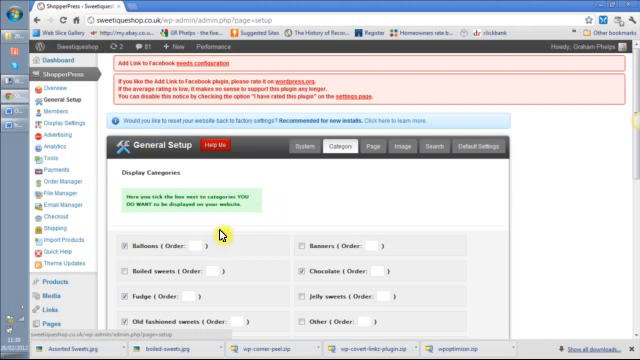
mouse_move(404, 216)
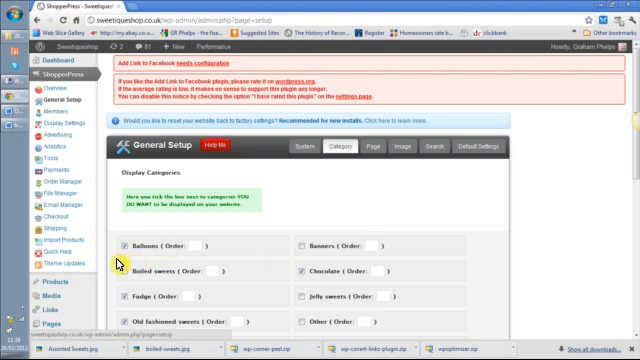
mouse_move(308, 246)
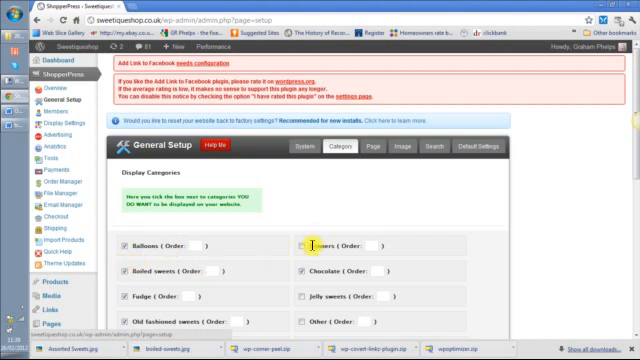
mouse_move(398, 232)
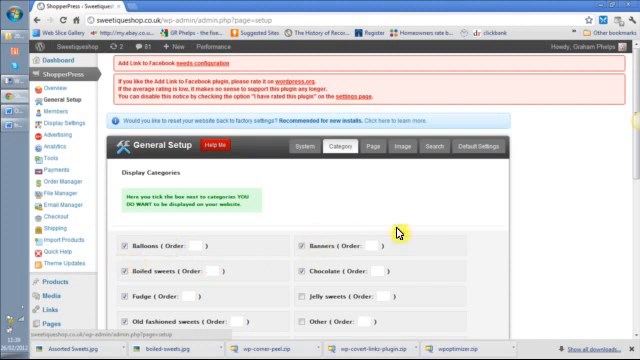
Step: Save the ShopperPress category display settings with Save Changes at the bottom of the page
scroll("down", 3)
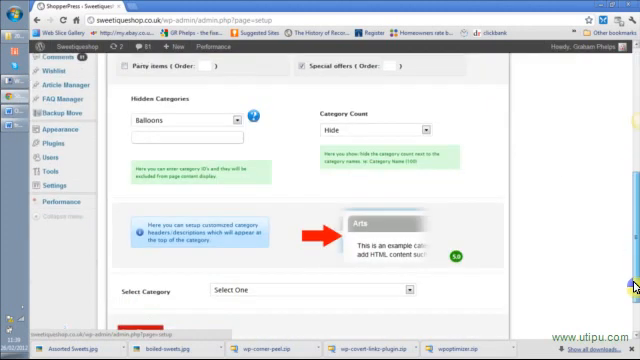
scroll("down", 3)
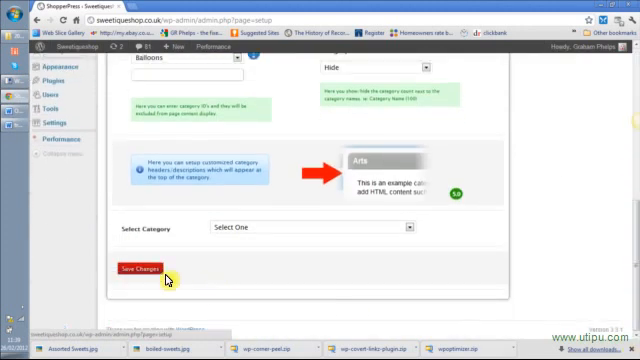
left_click(140, 268)
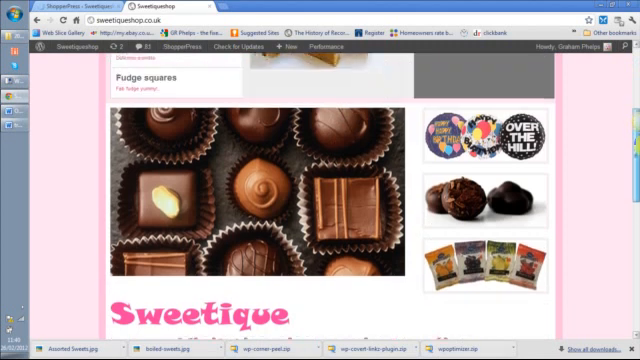
Step: Scroll the Sweetique homepage down to its featured images and Product one listings
scroll("down", 3)
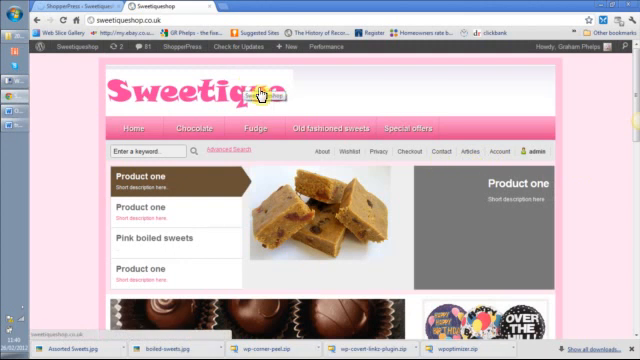
mouse_move(512, 152)
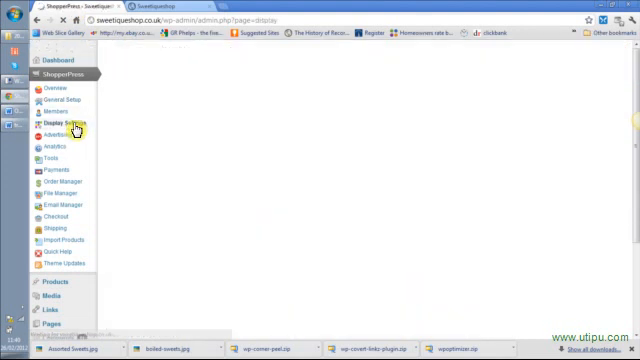
Step: Show the Home Page Image boxes in Display Settings with the balloons image and Party Balloons caption
left_click(60, 120)
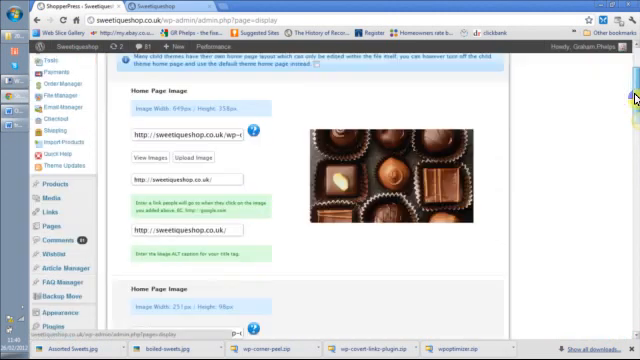
scroll("down", 3)
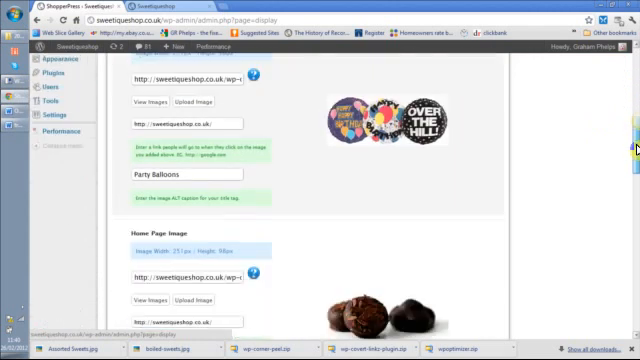
scroll("down", 3)
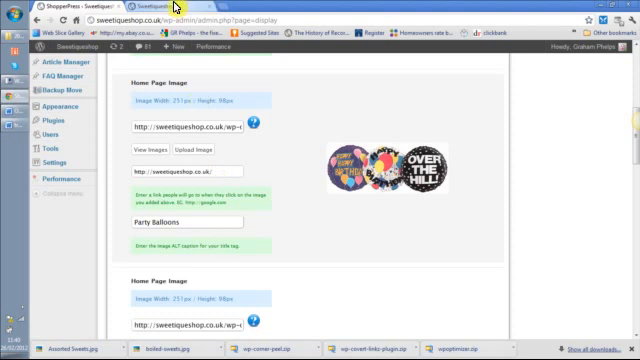
Step: View the storefront homepage's product grid under Visit the shop or buy online
left_click(136, 8)
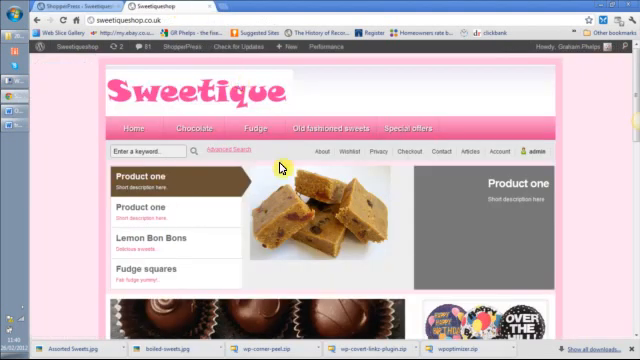
mouse_move(442, 170)
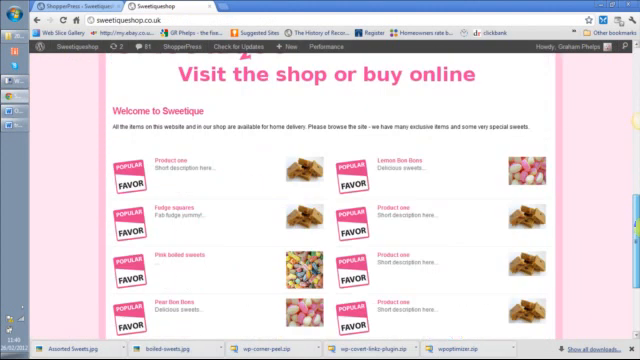
scroll("down", 3)
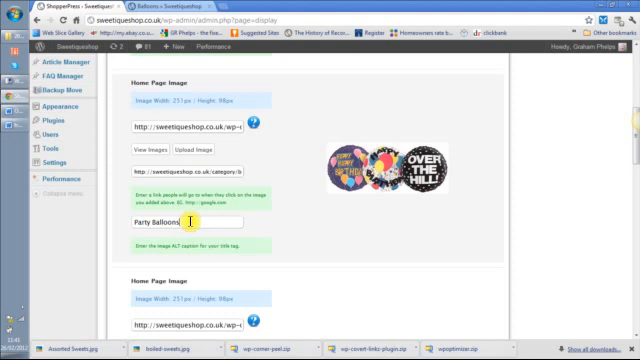
mouse_move(328, 248)
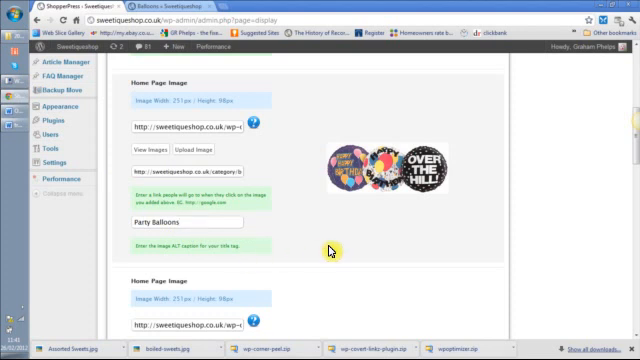
Step: Extend the balloons caption to 'Party Balloons for any event' and save the settings
scroll("down", 3)
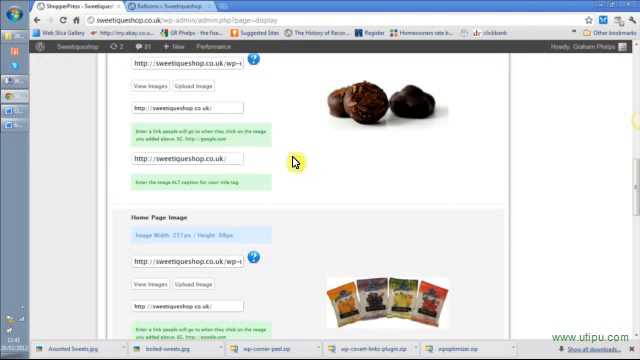
mouse_move(296, 160)
type("Party Balloons for")
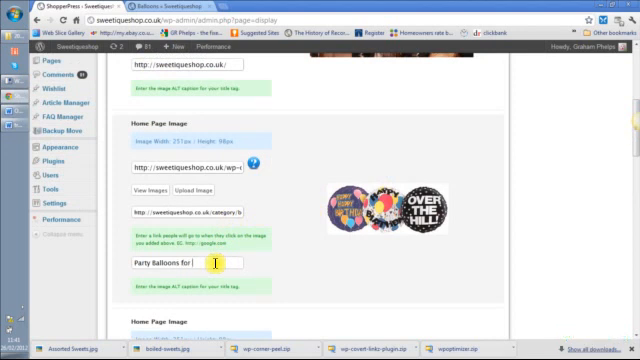
type("any")
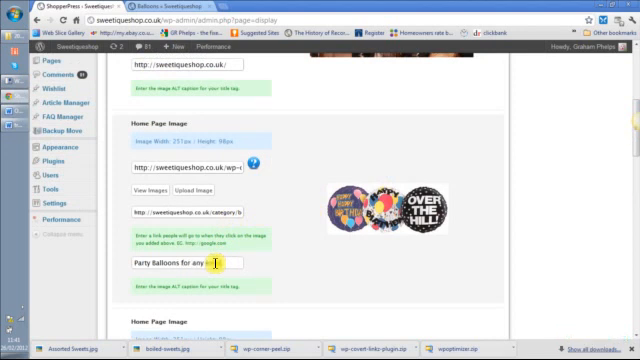
type("event")
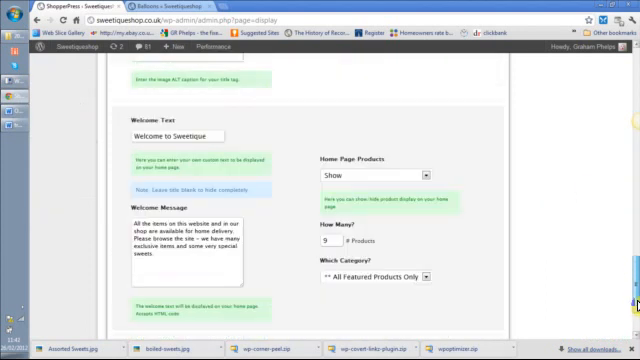
scroll("down", 3)
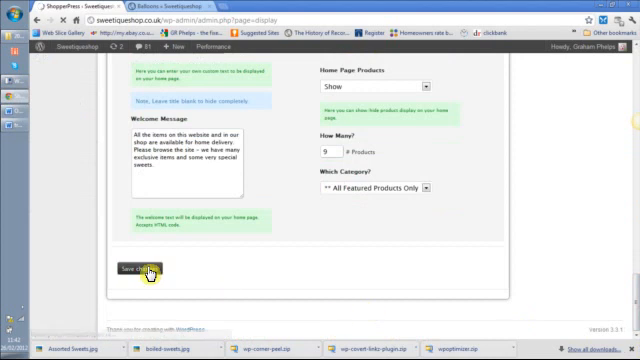
left_click(132, 268)
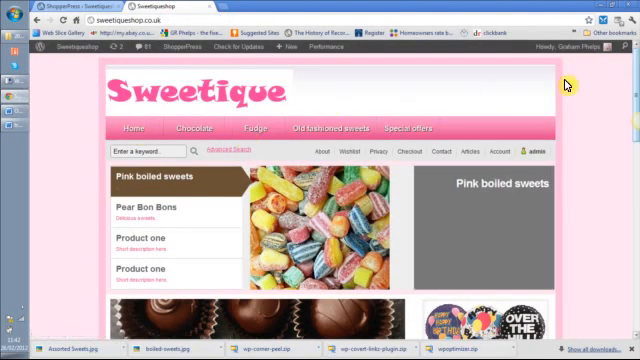
Step: Browse the Balloons category page and the homepage down to the welcome section and product grid
scroll("down", 3)
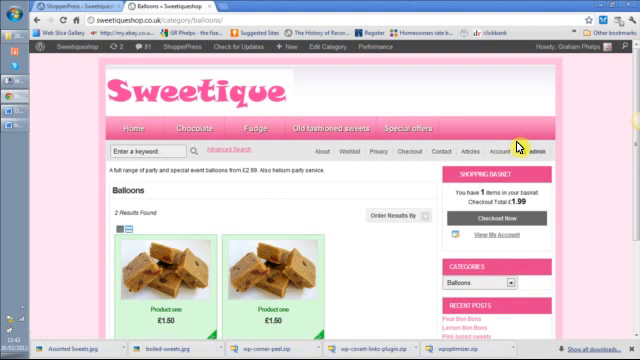
scroll("down", 3)
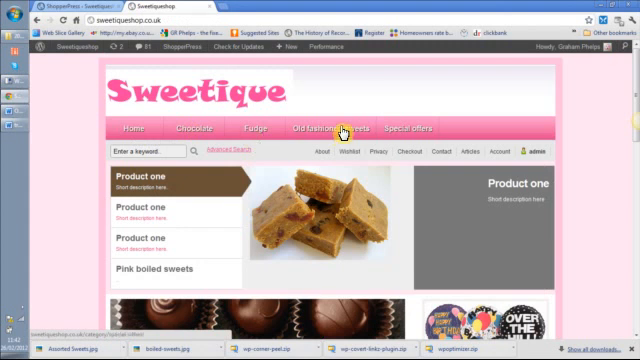
scroll("down", 3)
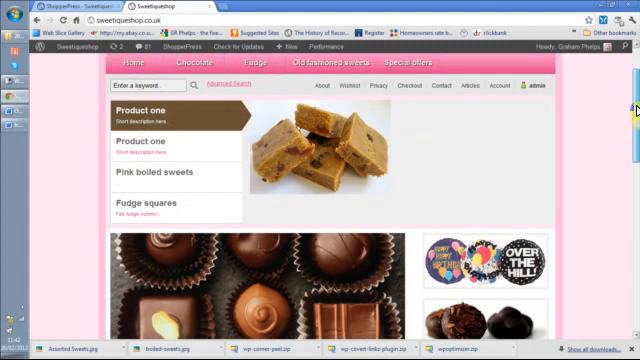
scroll("down", 3)
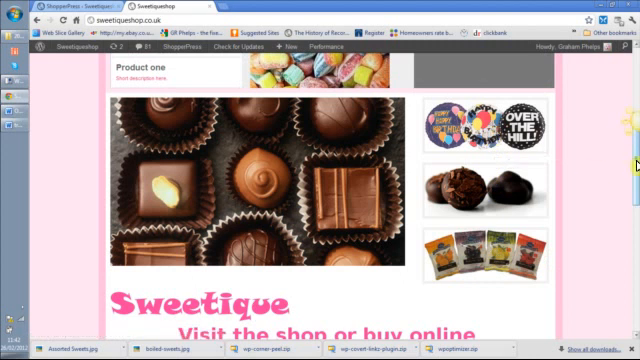
scroll("down", 3)
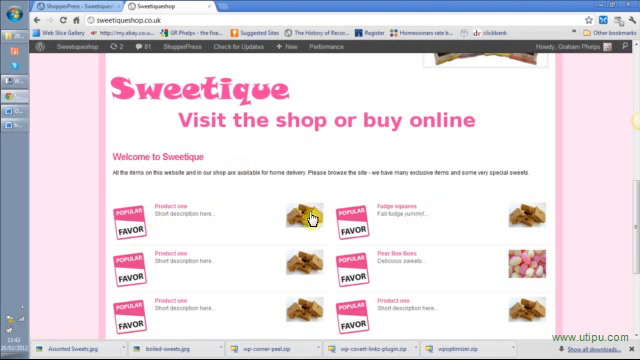
Step: Open Product one from the homepage grid, showing its £1.50 price, description and review tabs
left_click(312, 218)
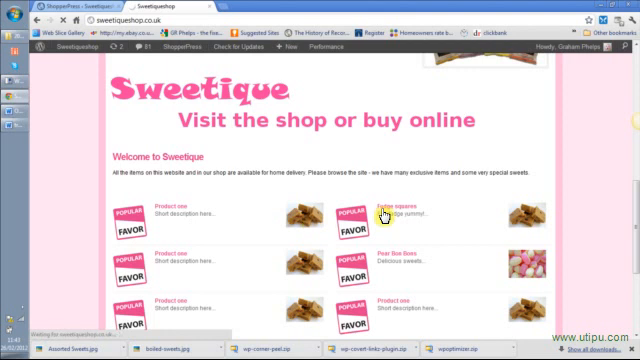
scroll("down", 3)
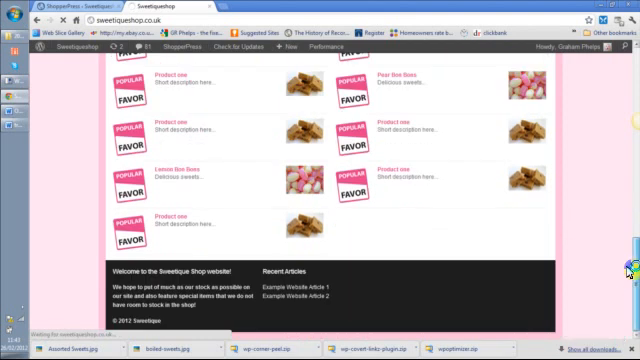
mouse_move(530, 192)
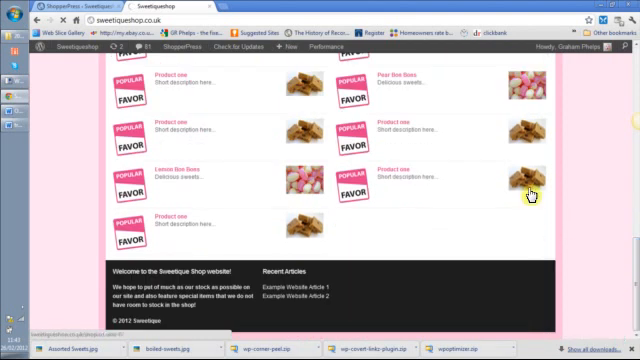
left_click(530, 184)
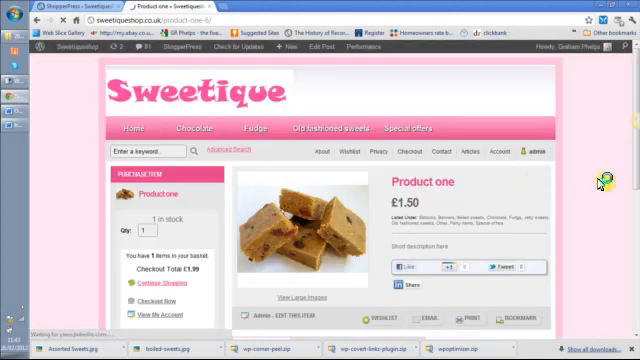
scroll("down", 3)
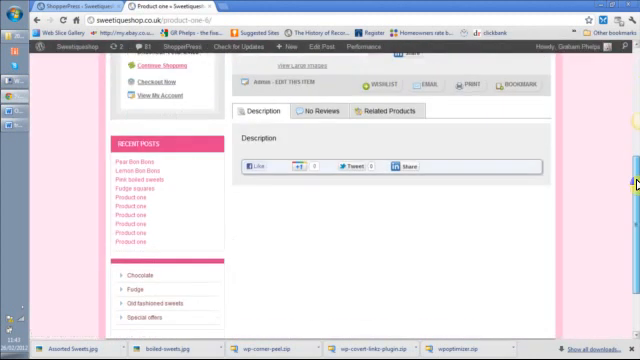
scroll("up", 3)
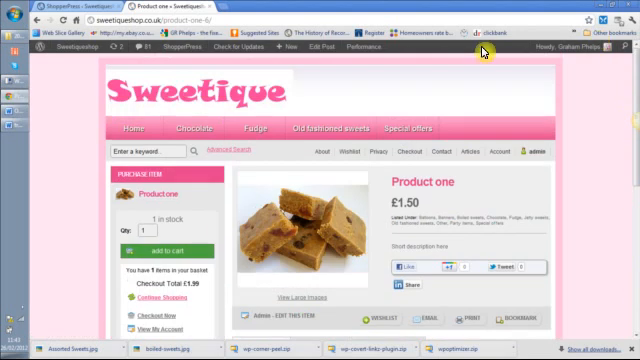